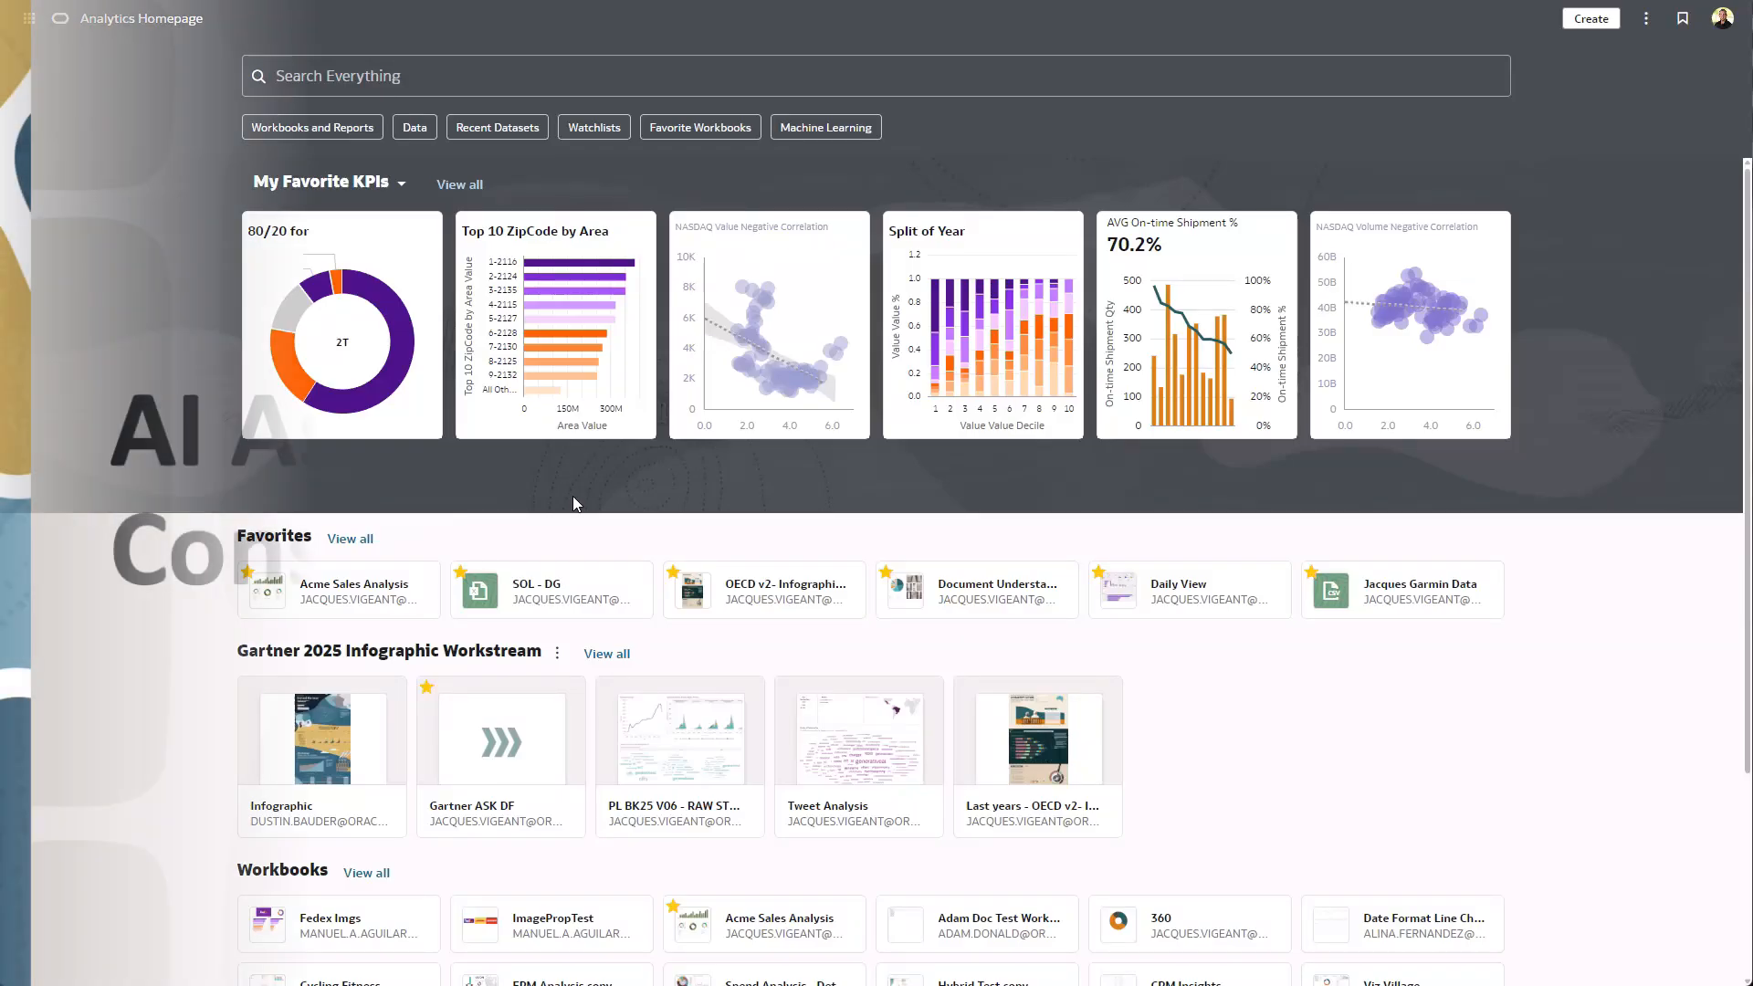
# Open the Acme Sales Analysis workbook from Favorites on the homepage.
pyautogui.click(352, 588)
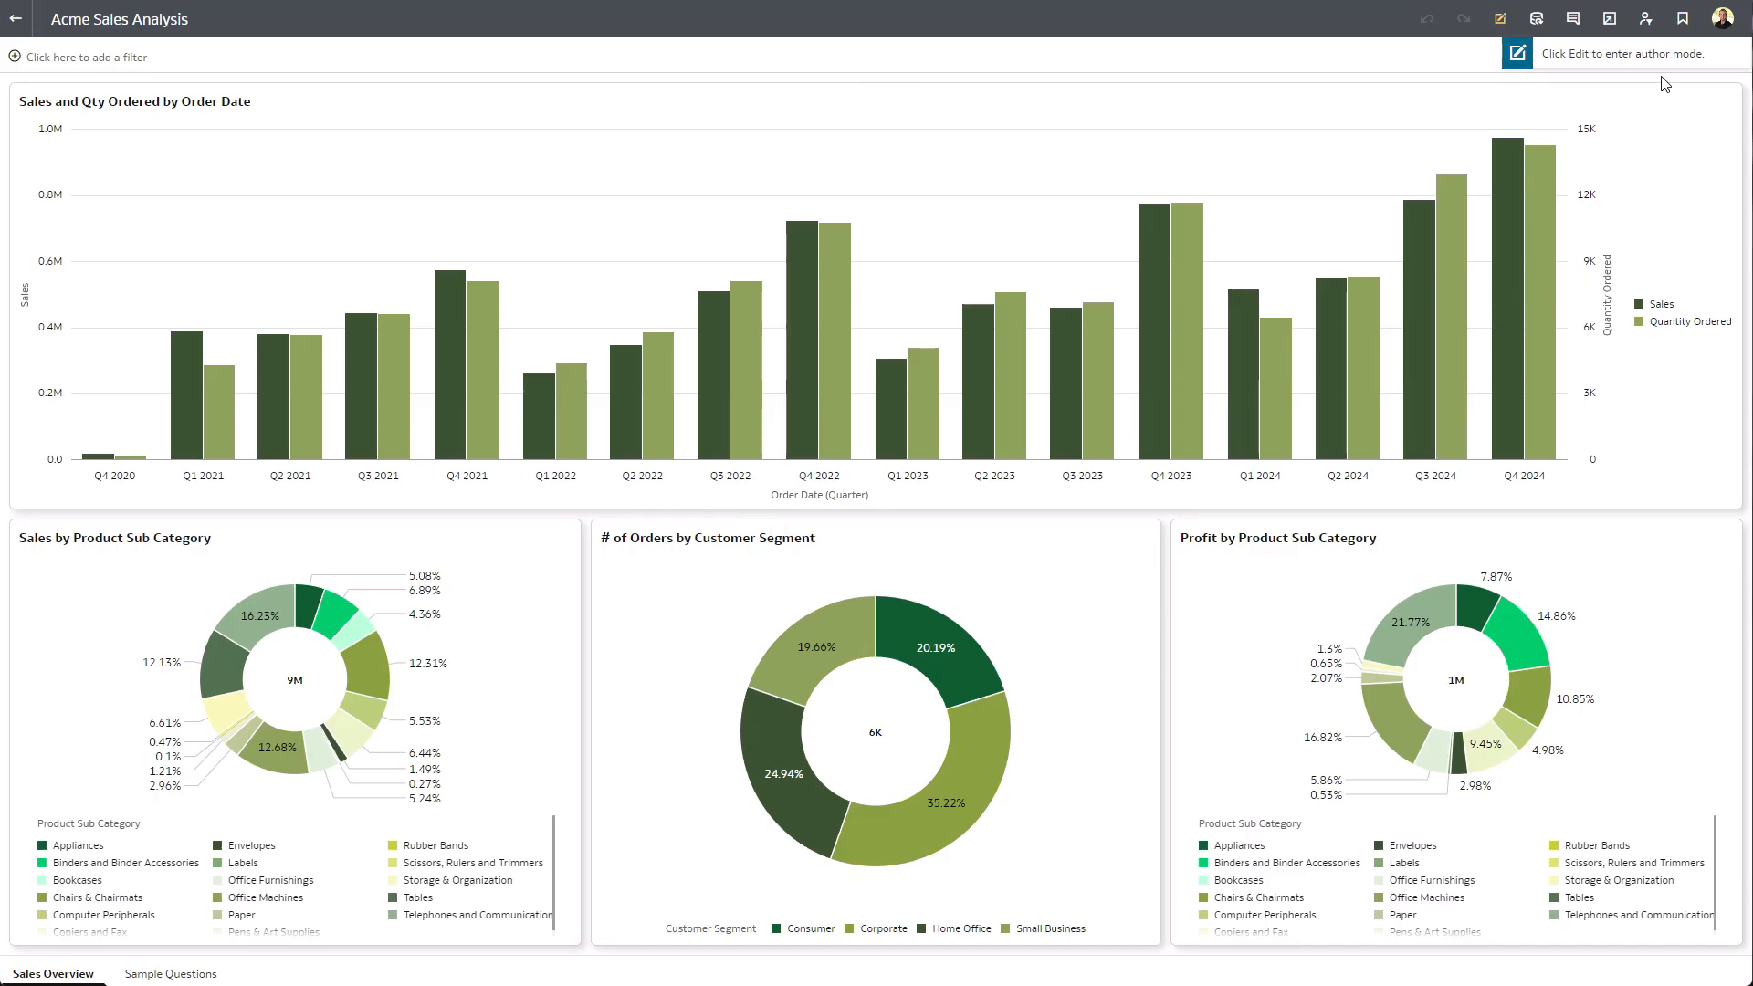
# Enter author mode and inspect the Sample Order Lines V2 dataset.
pyautogui.click(1515, 53)
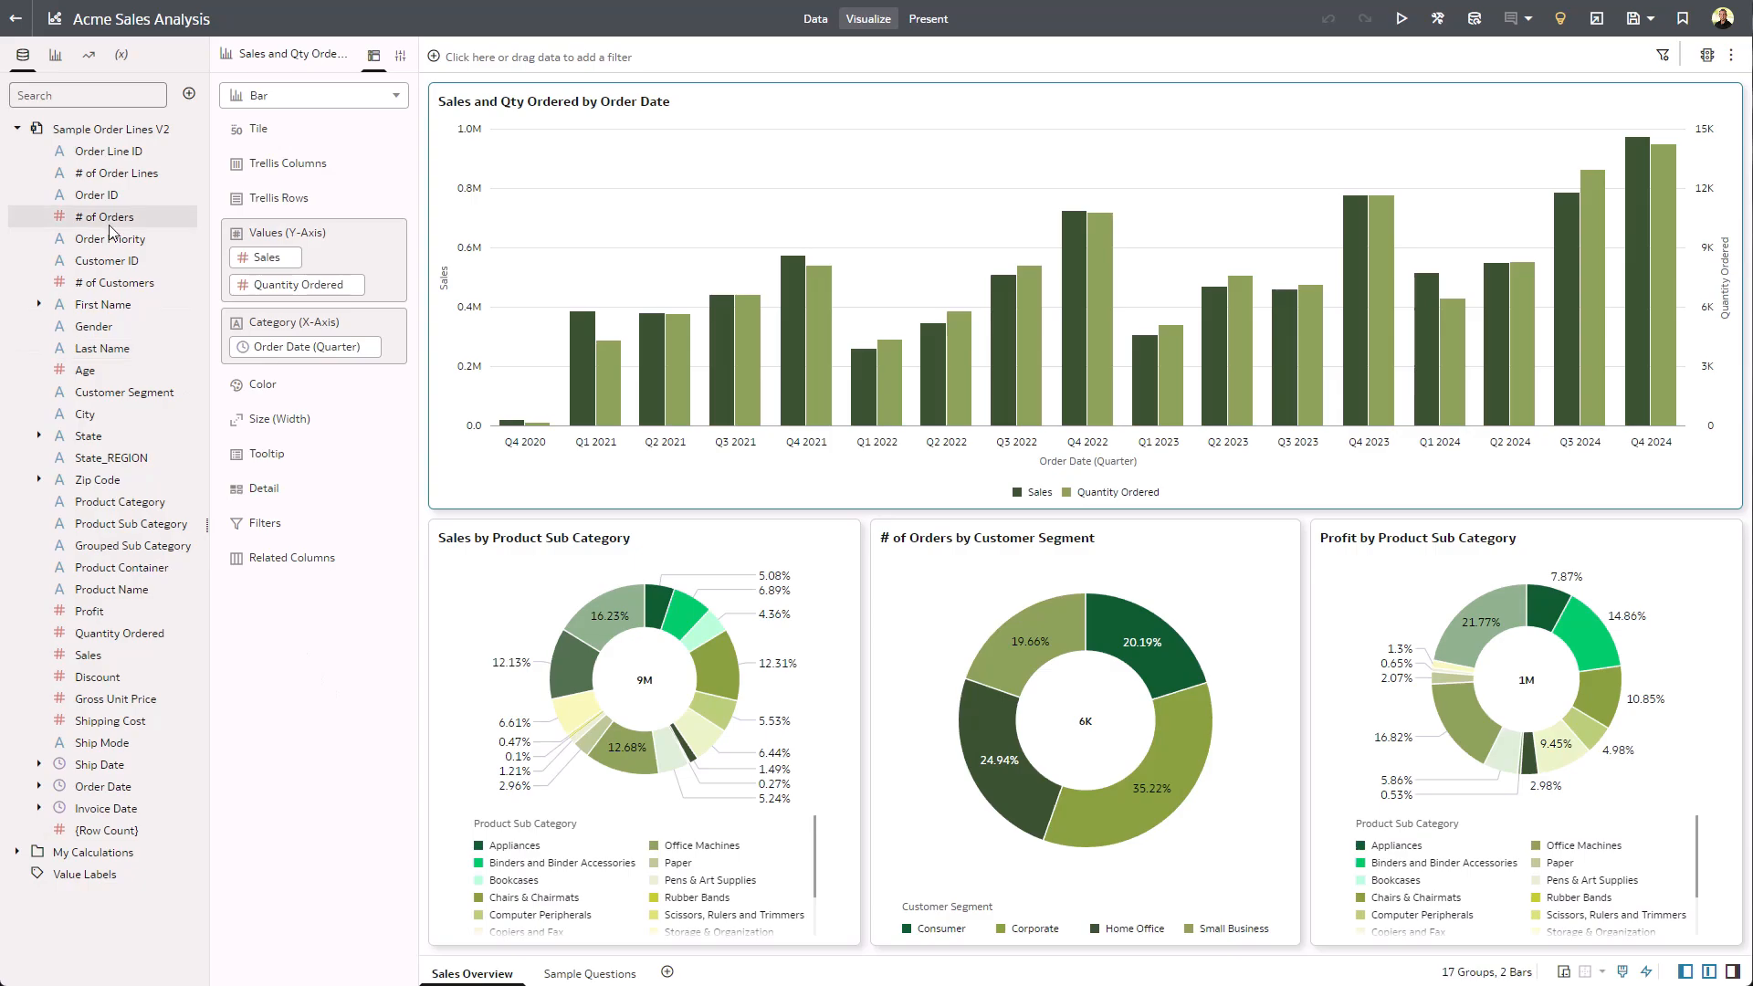
pyautogui.click(110, 129)
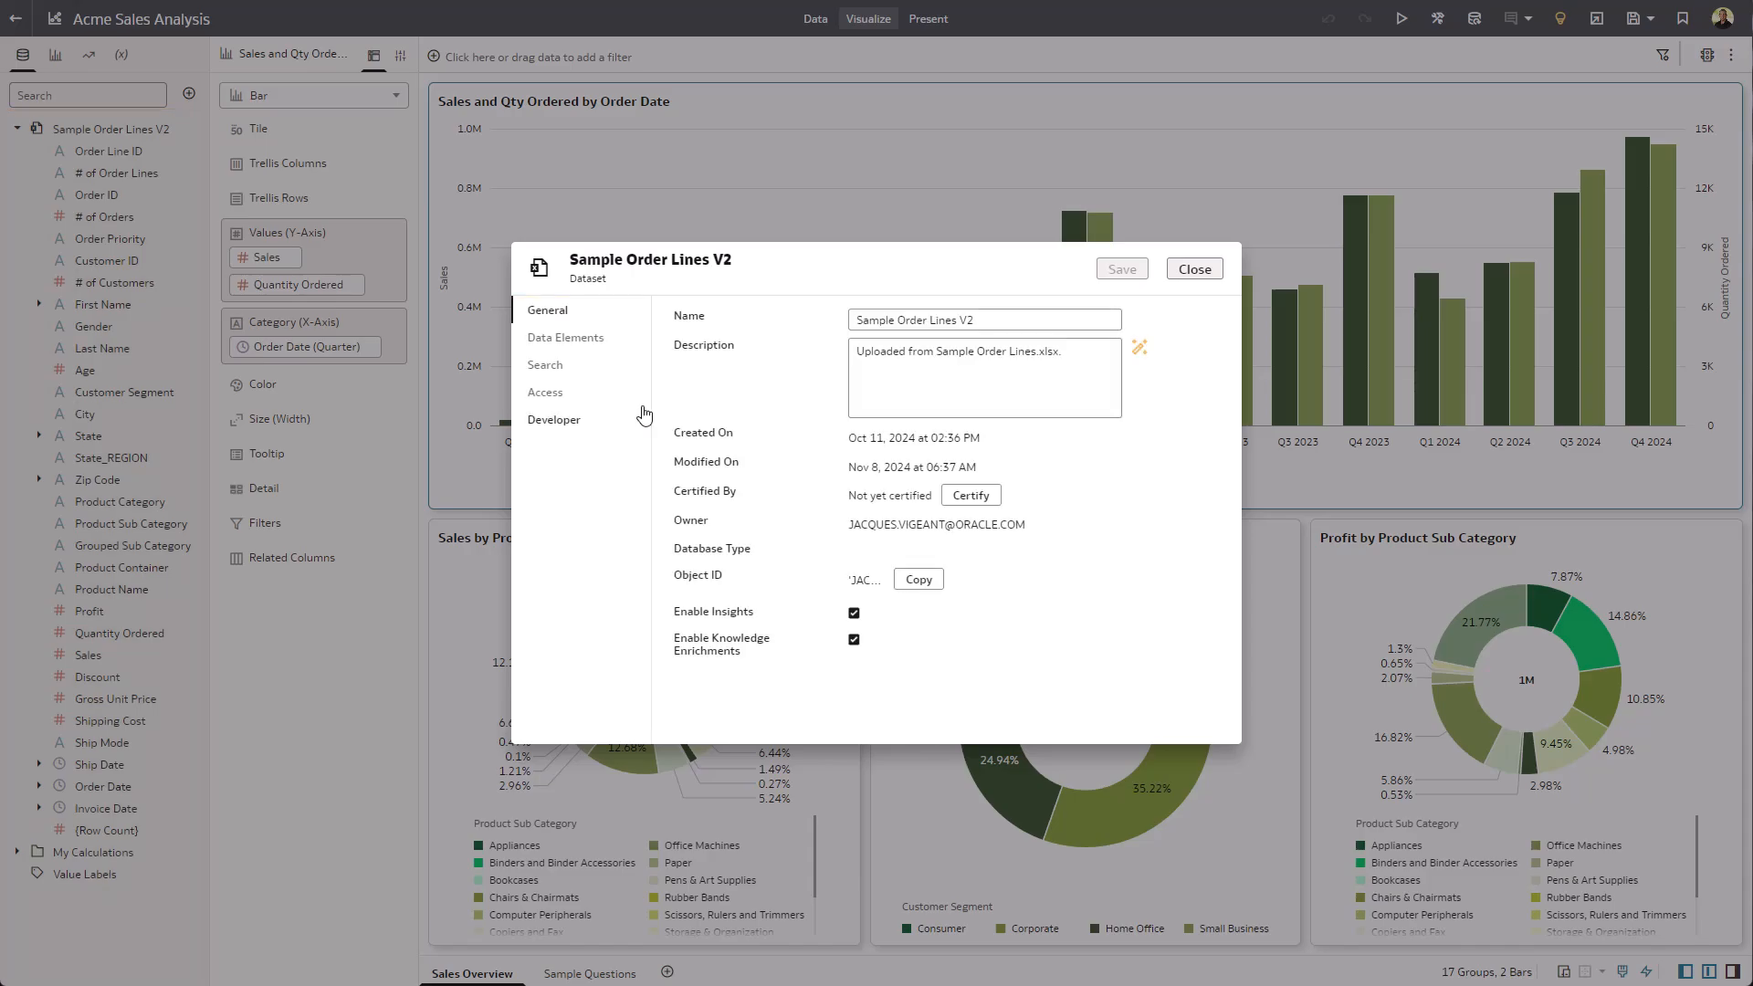
# Confirm the dataset is indexed for Assistant and Homepage Ask, then close properties.
pyautogui.click(544, 364)
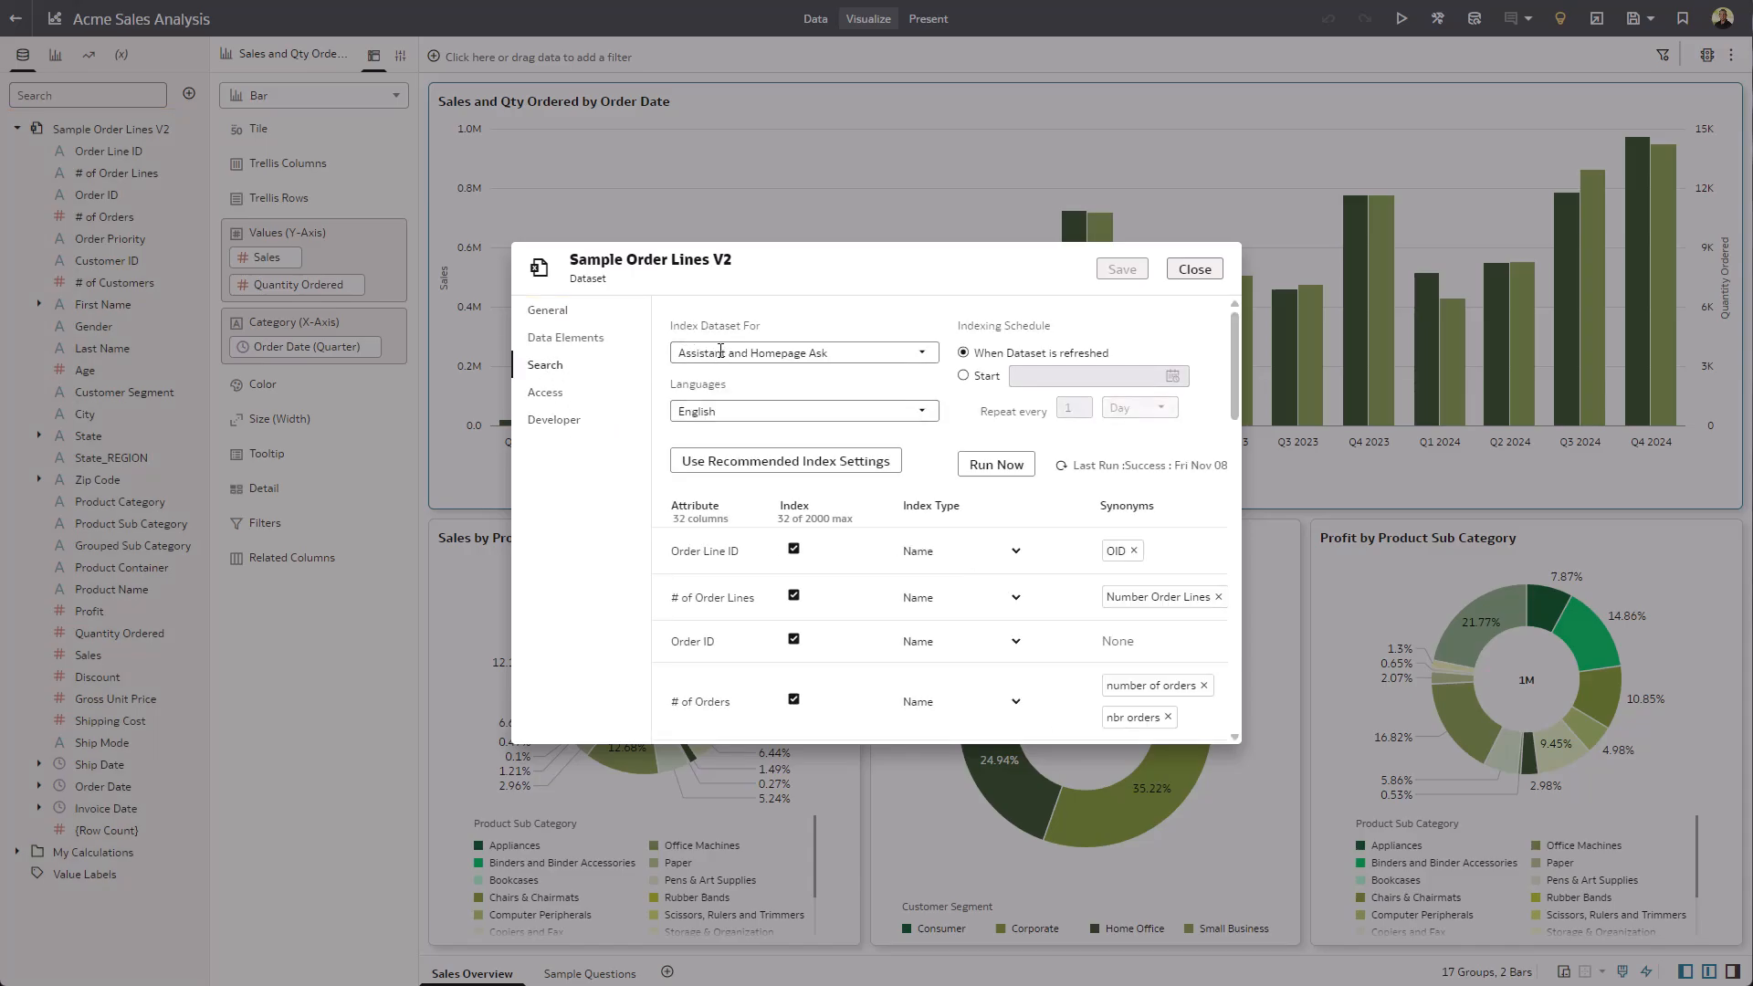
pyautogui.click(801, 353)
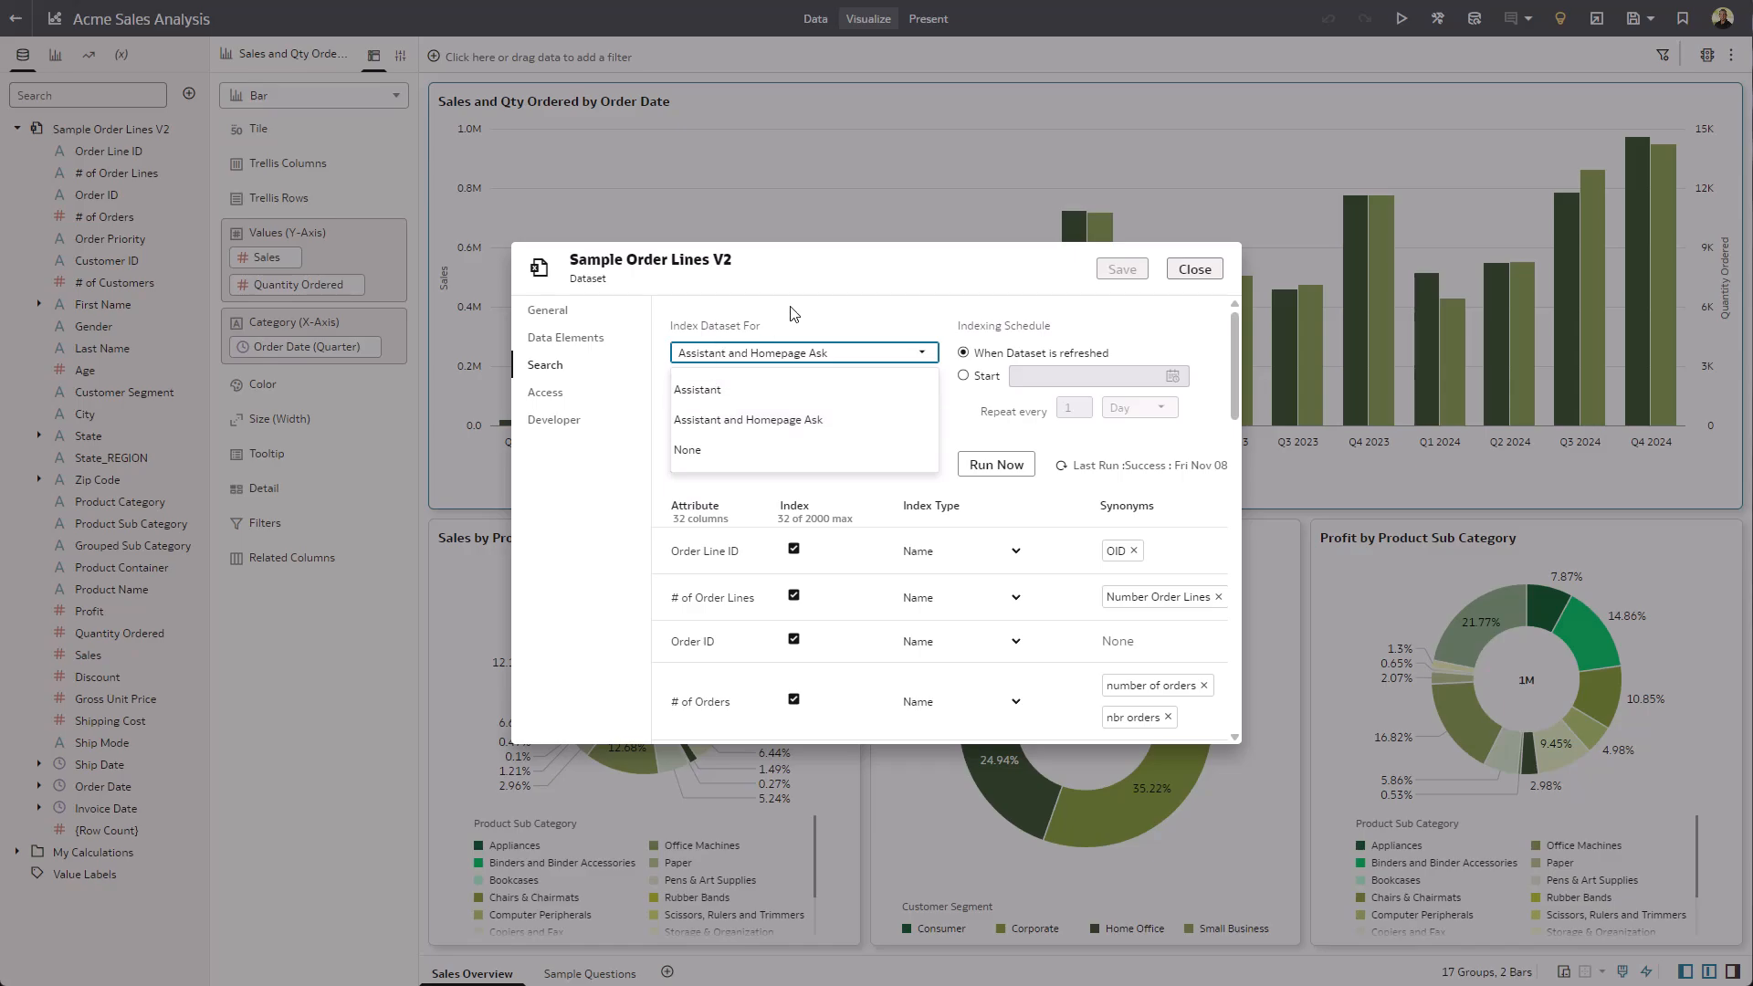
pyautogui.moveTo(1195, 268)
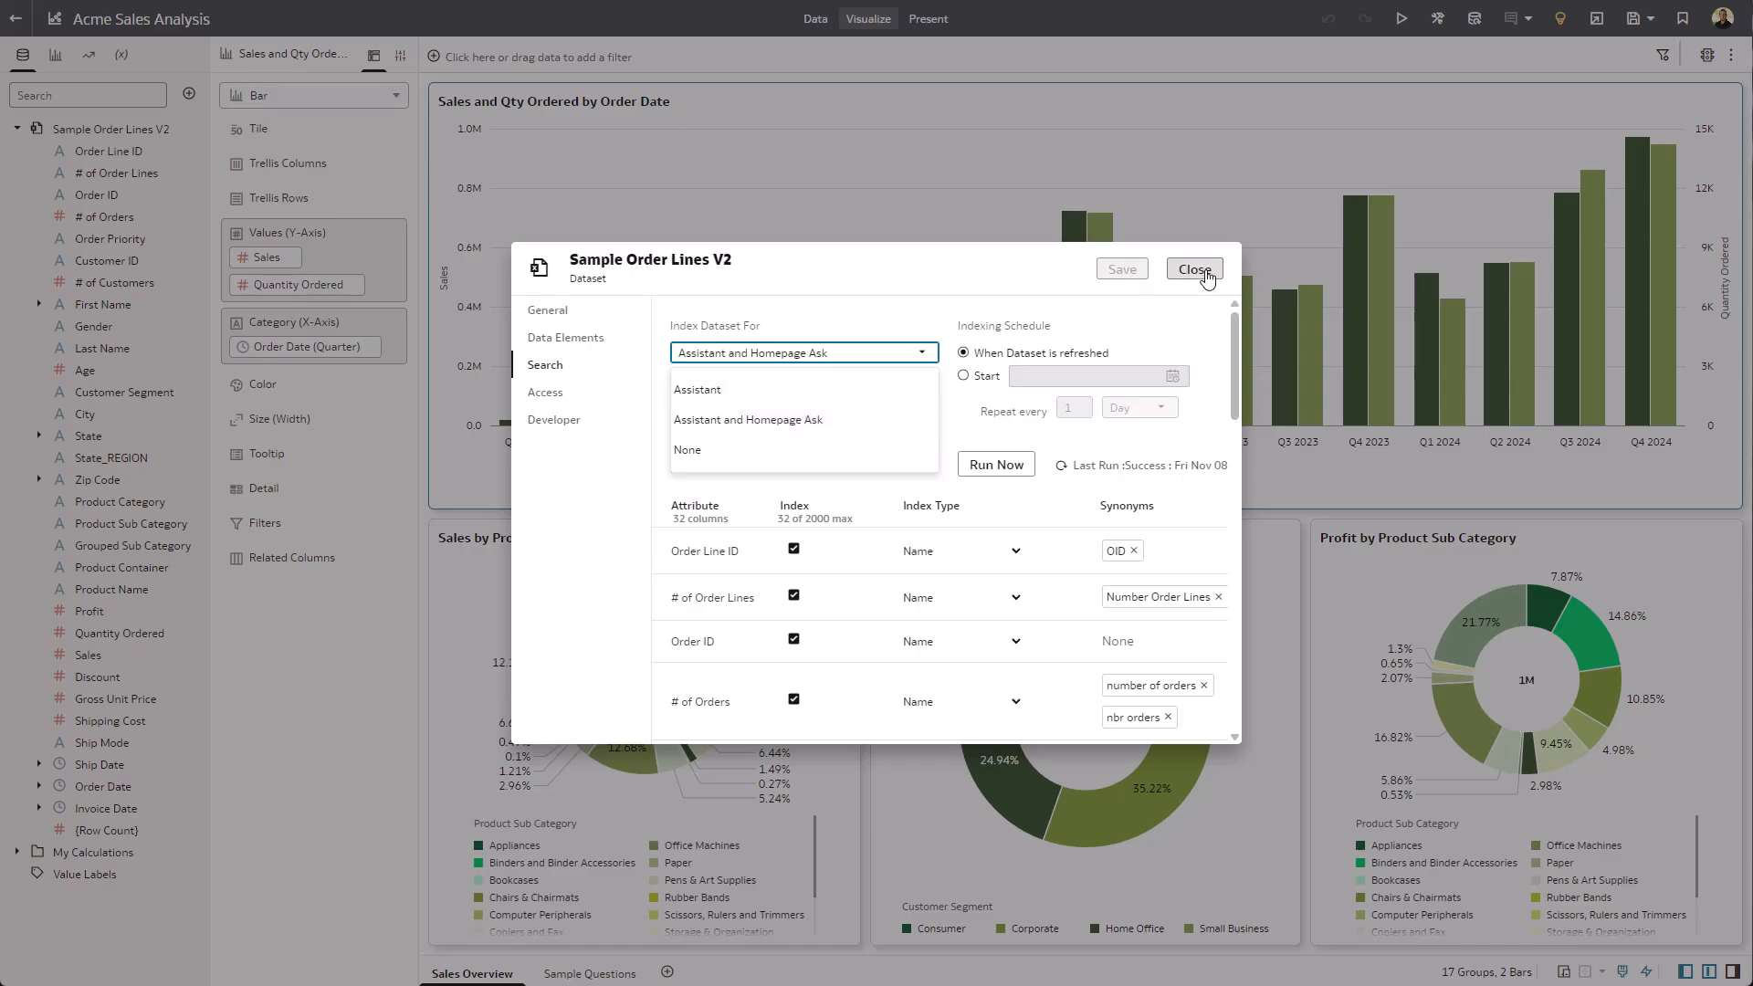
pyautogui.click(1193, 269)
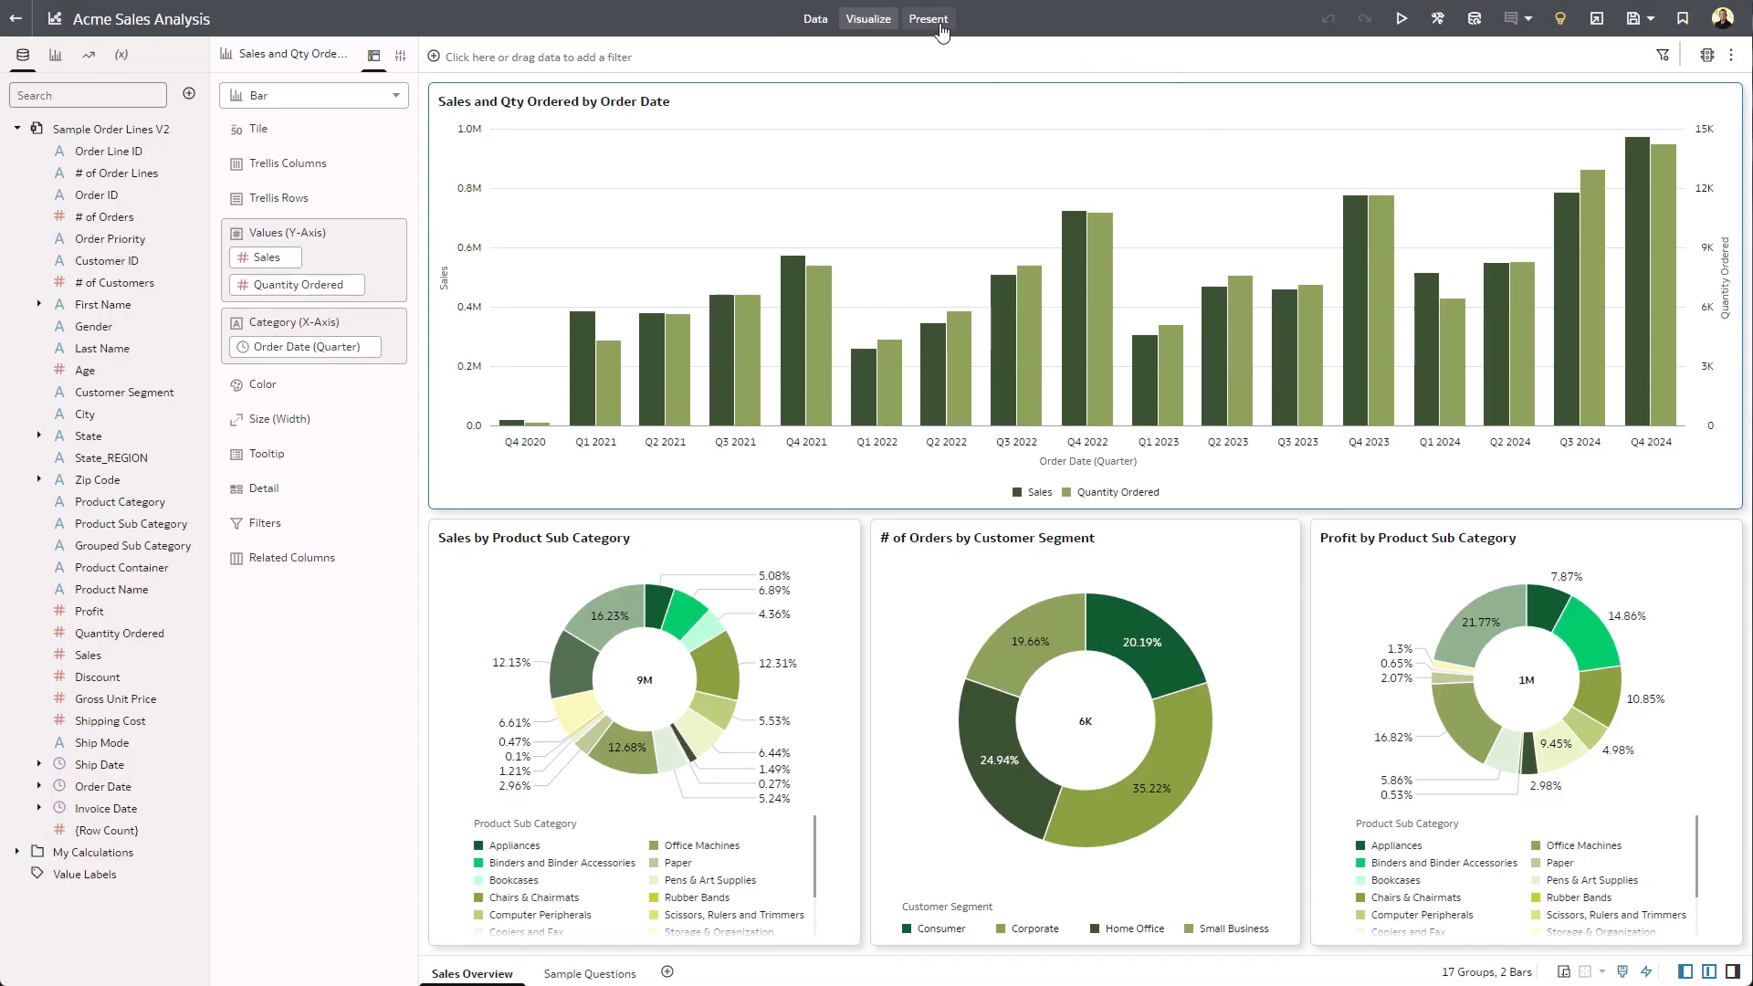
# Turn on the Insights Panel in Present settings and save the workbook.
pyautogui.click(928, 19)
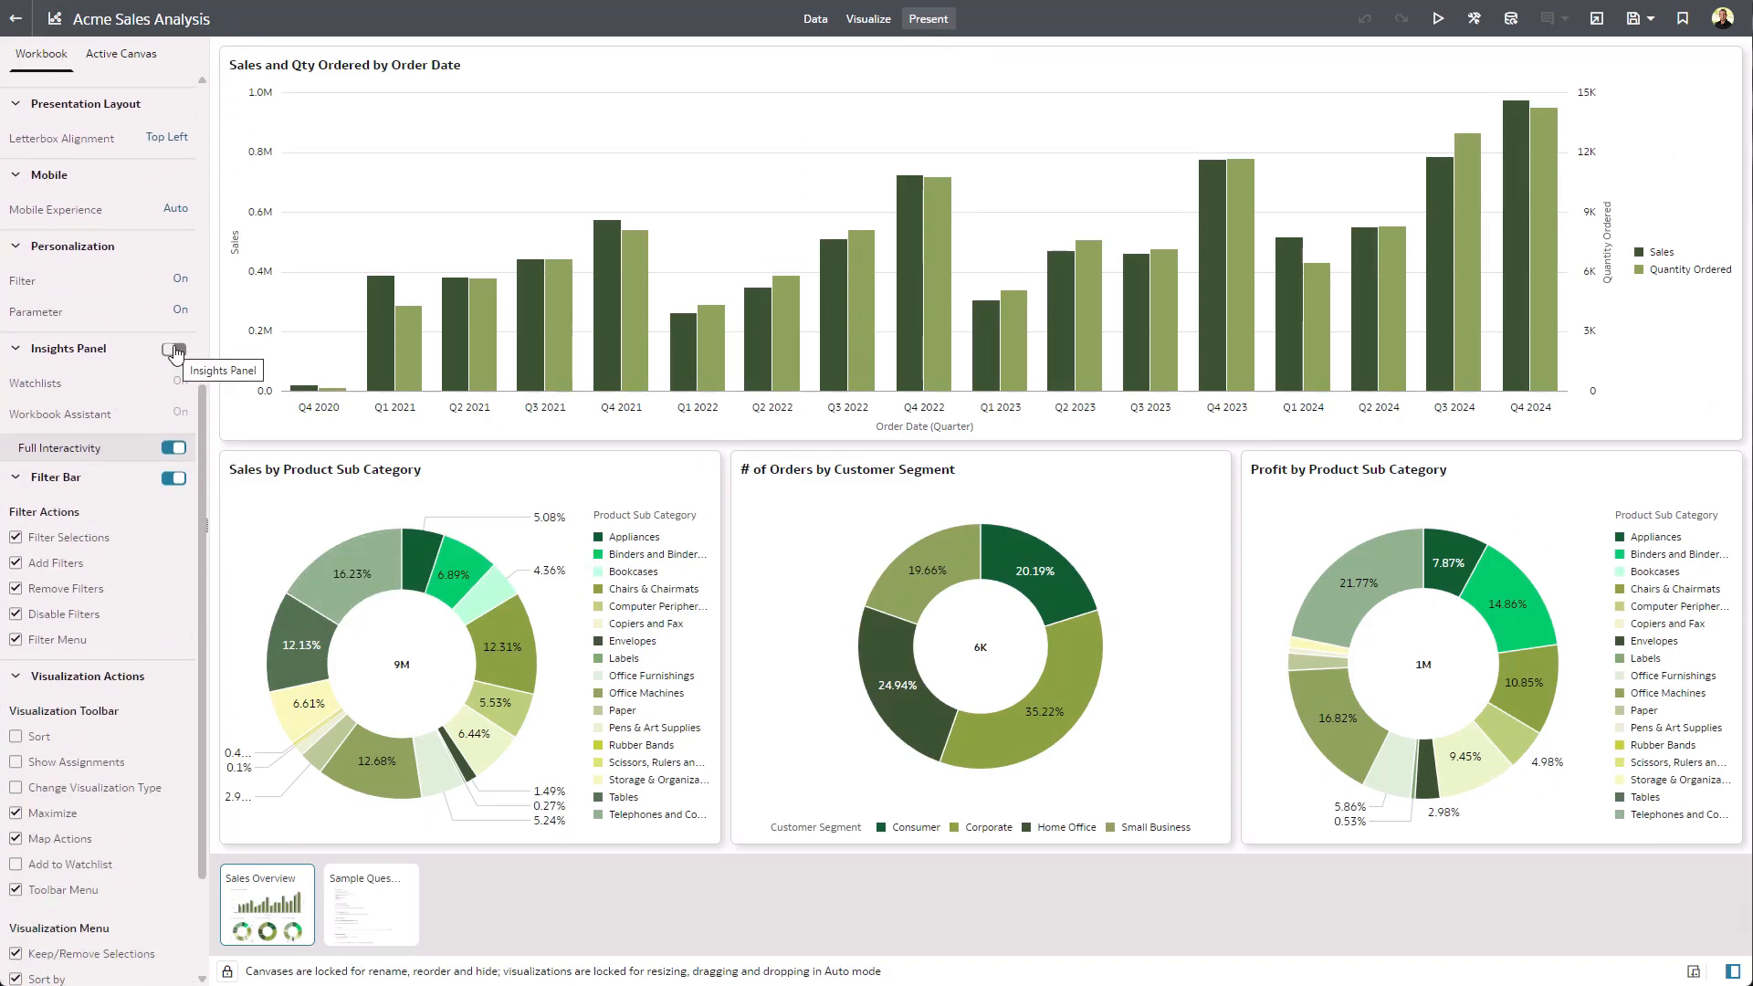
pyautogui.click(174, 348)
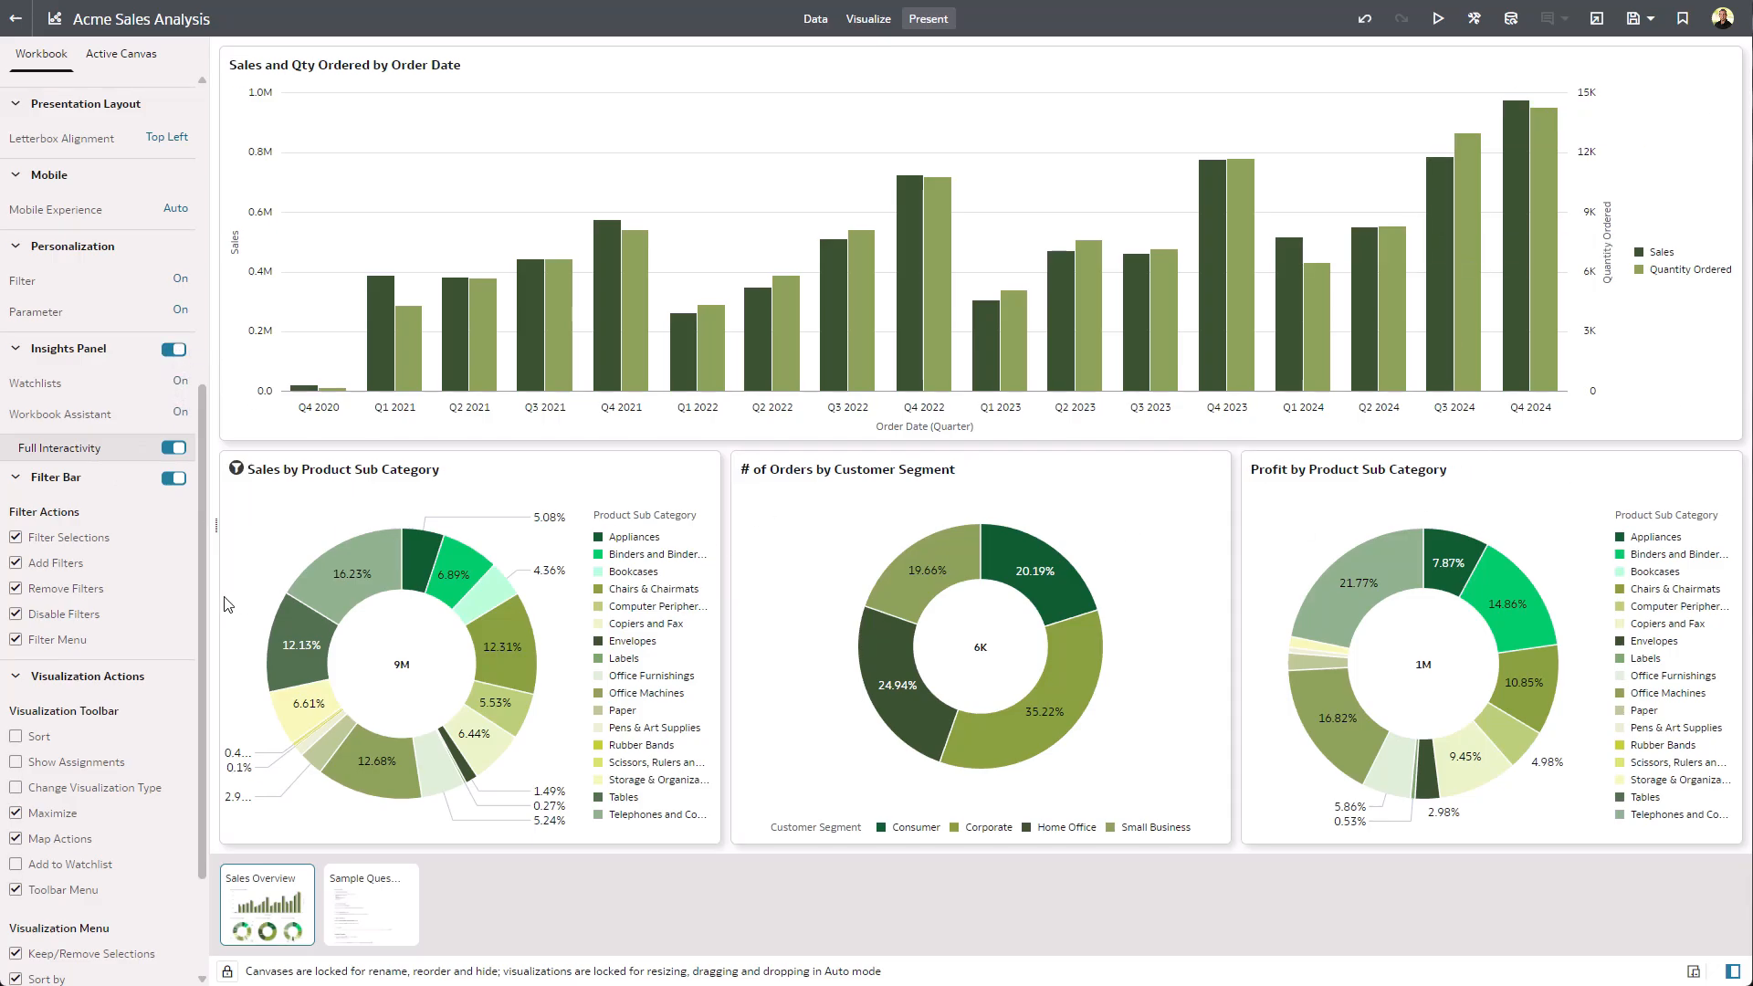
pyautogui.moveTo(211, 598)
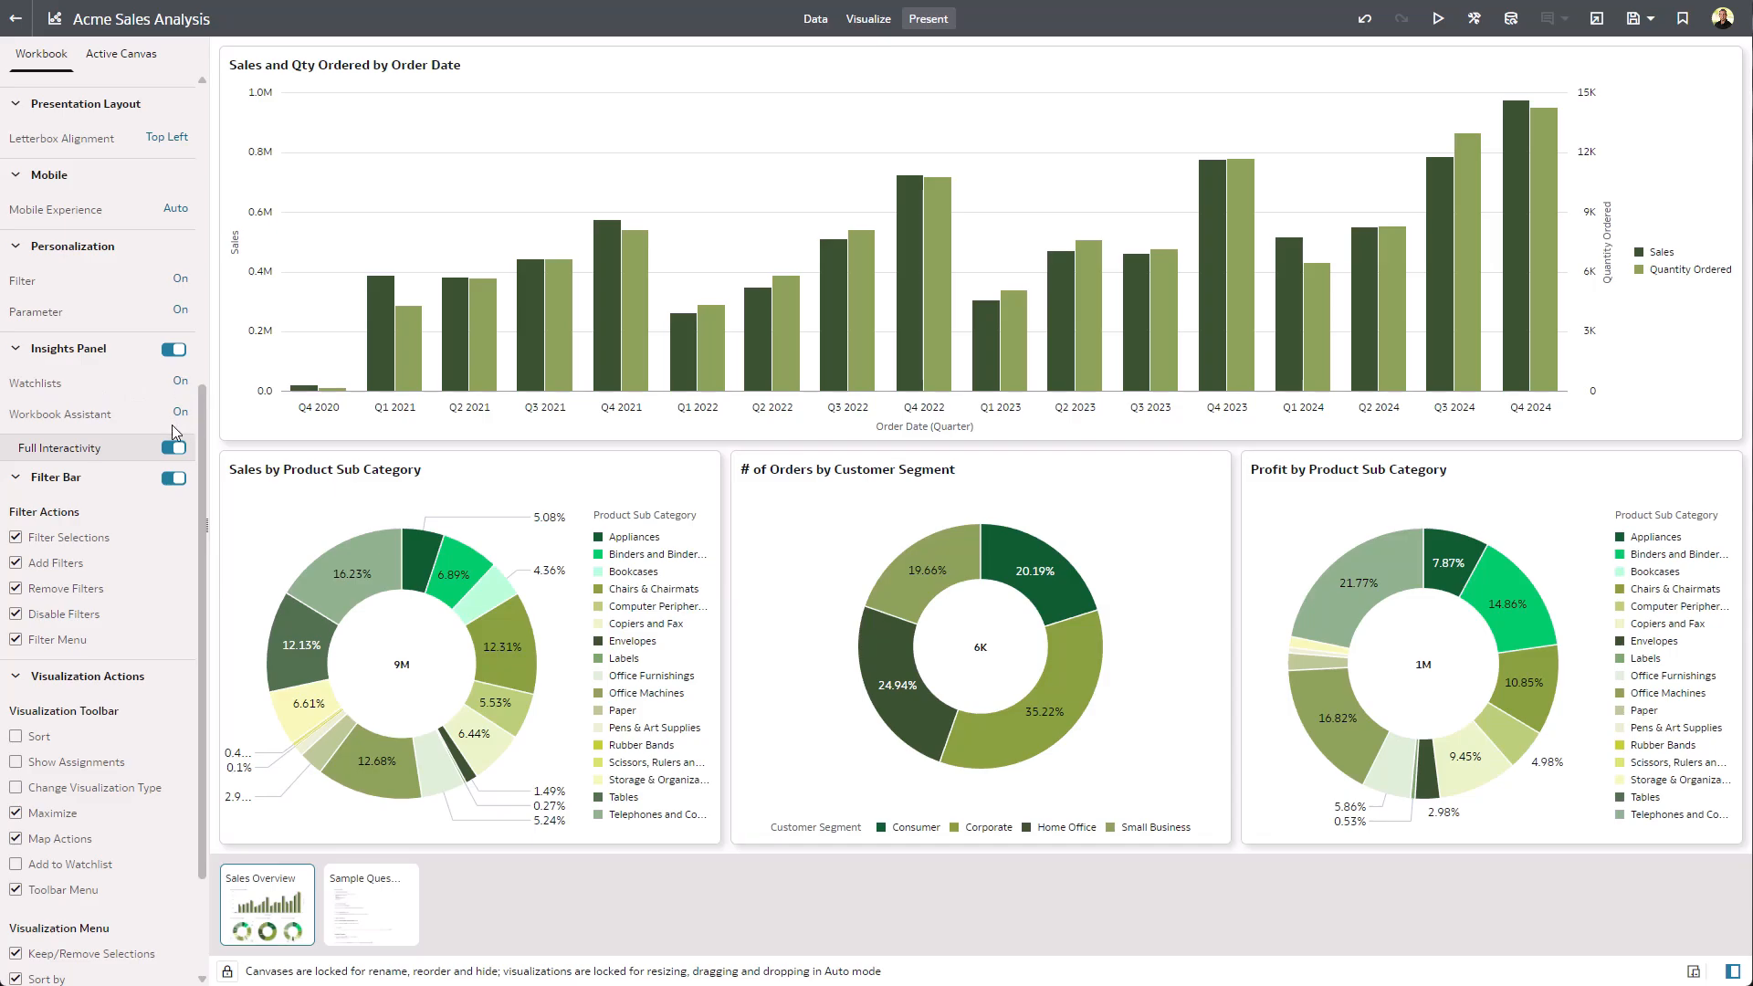
pyautogui.moveTo(95, 428)
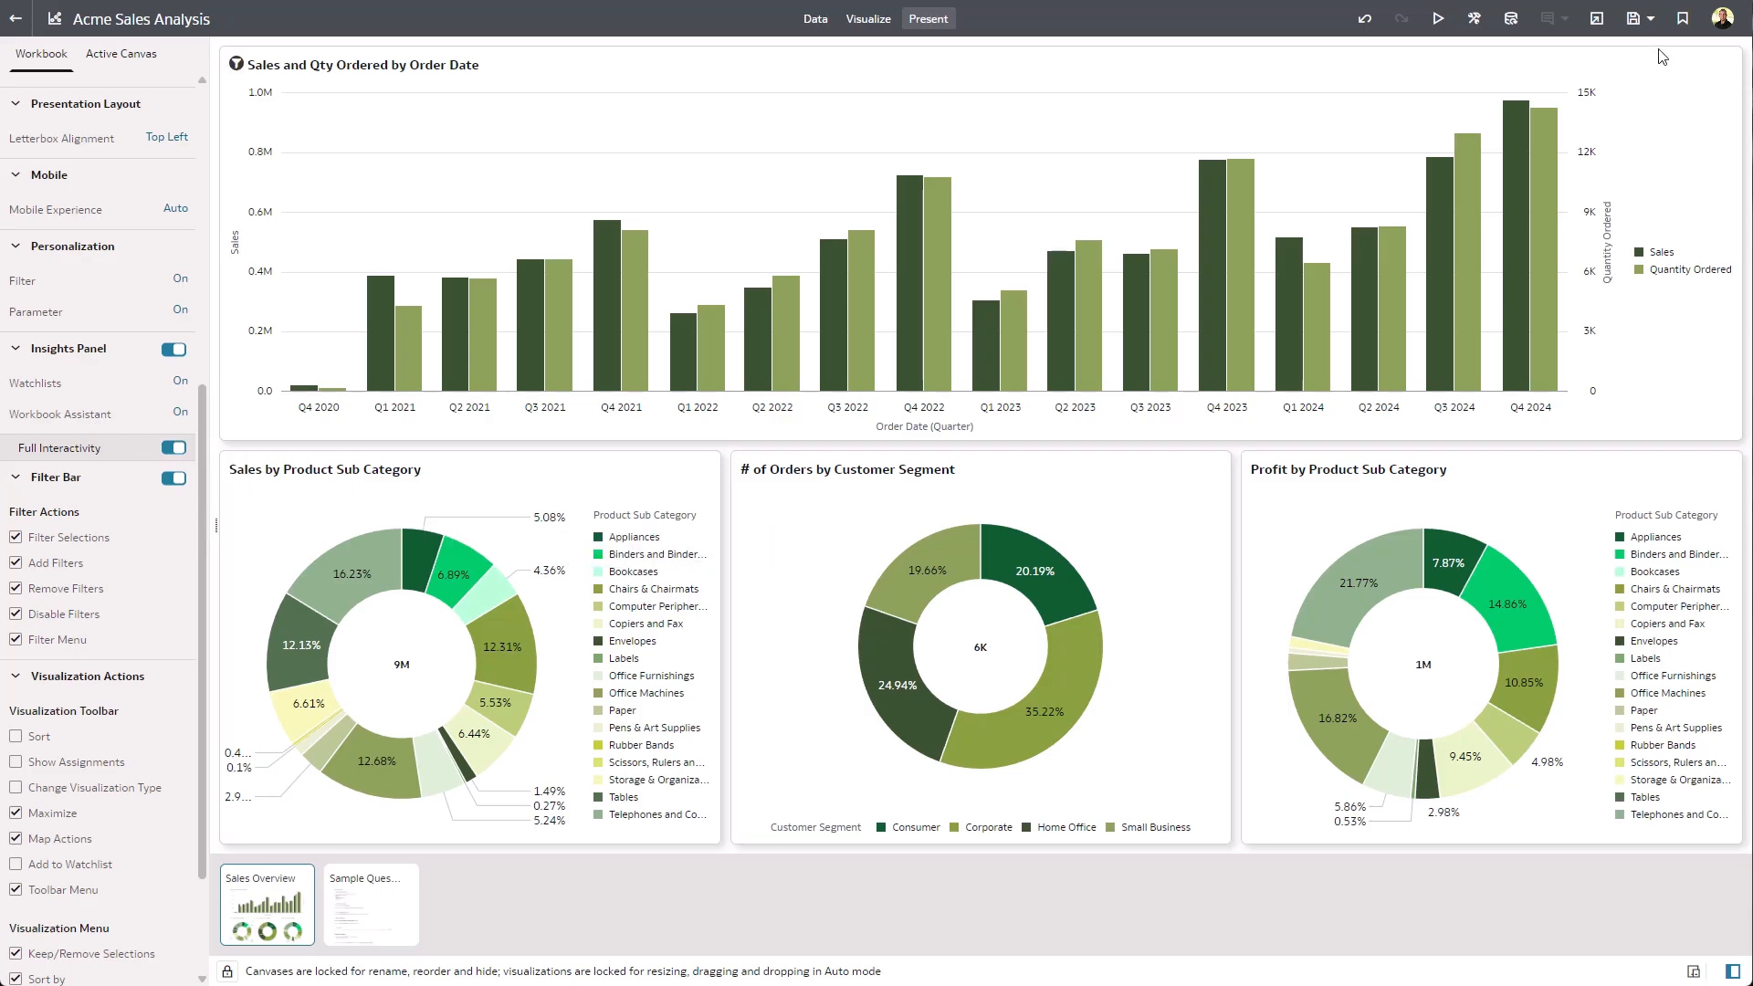
pyautogui.click(1632, 19)
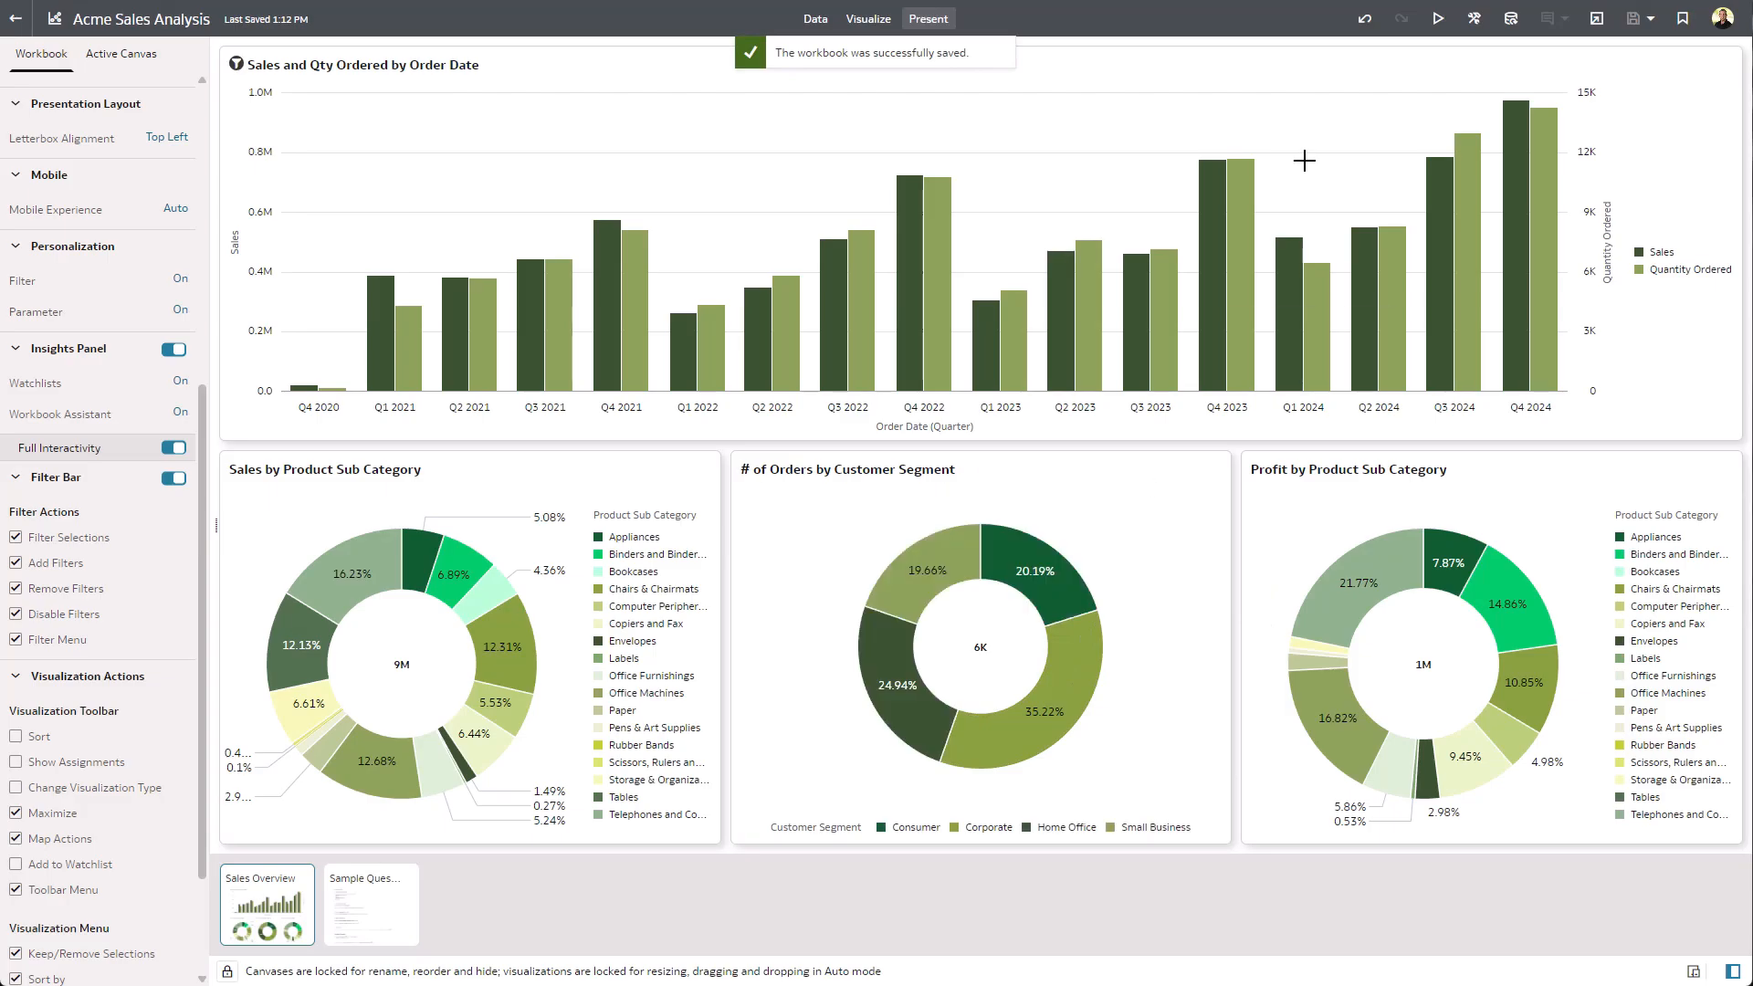
pyautogui.moveTo(1439, 20)
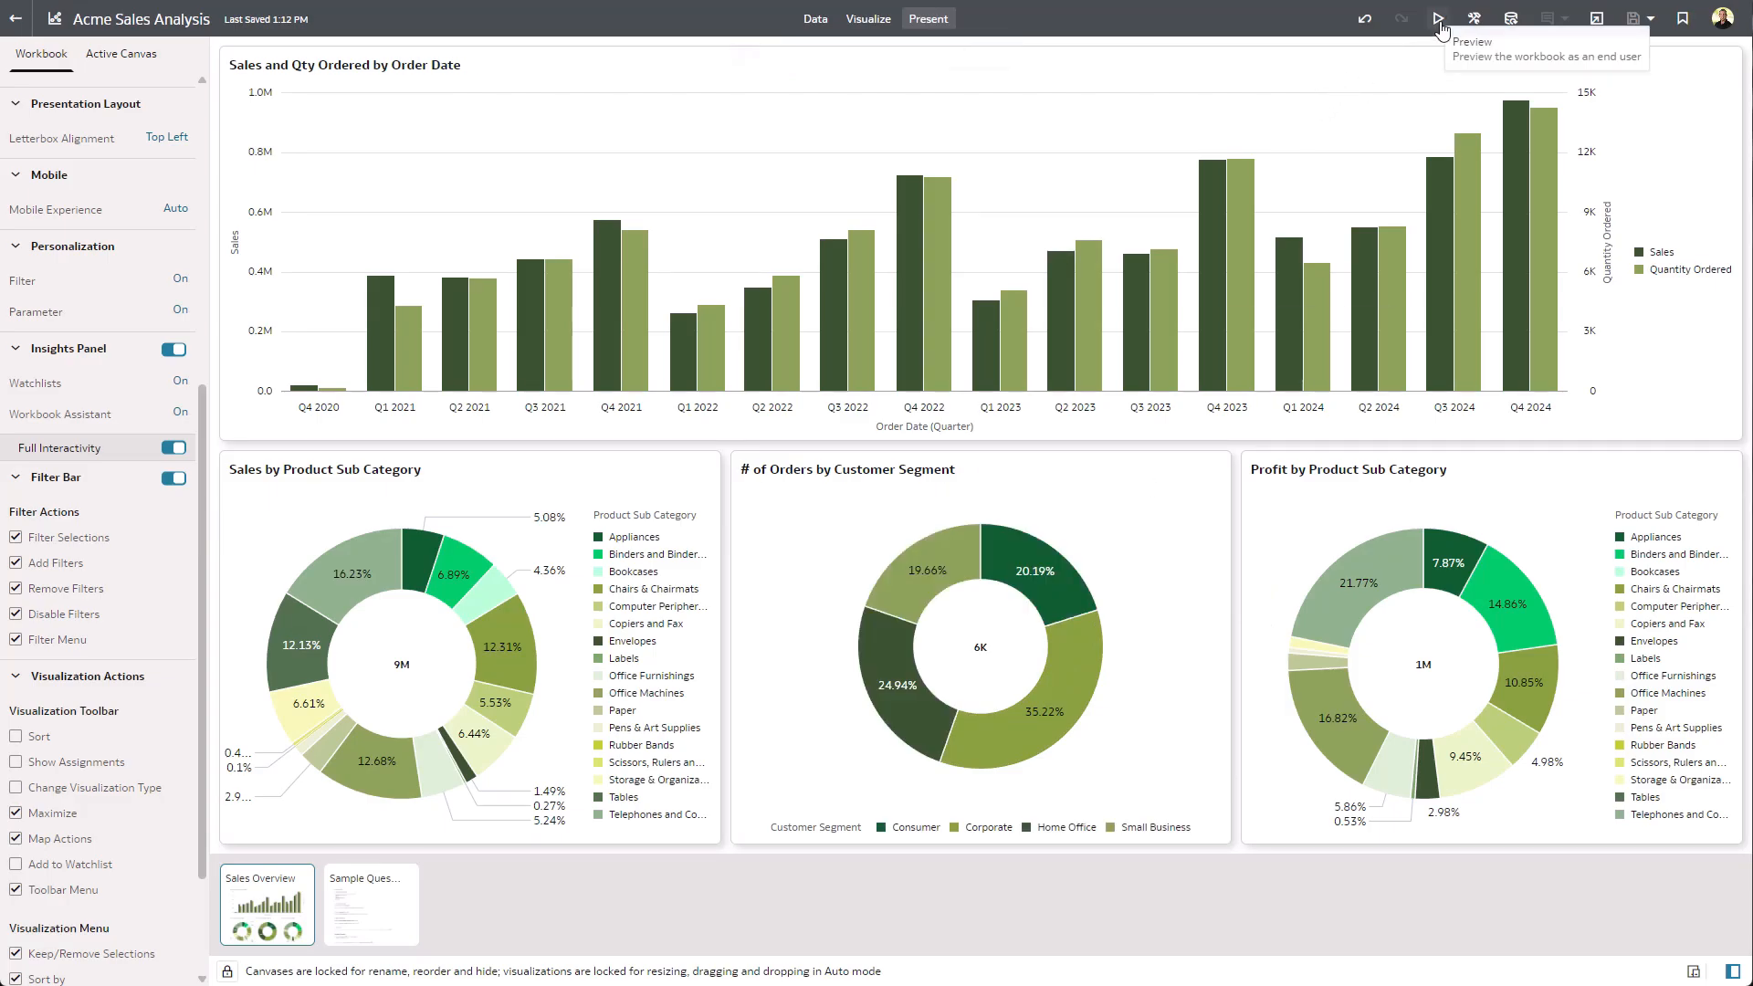
# Preview the workbook and open the insights panel's Assistant chat.
pyautogui.click(1437, 18)
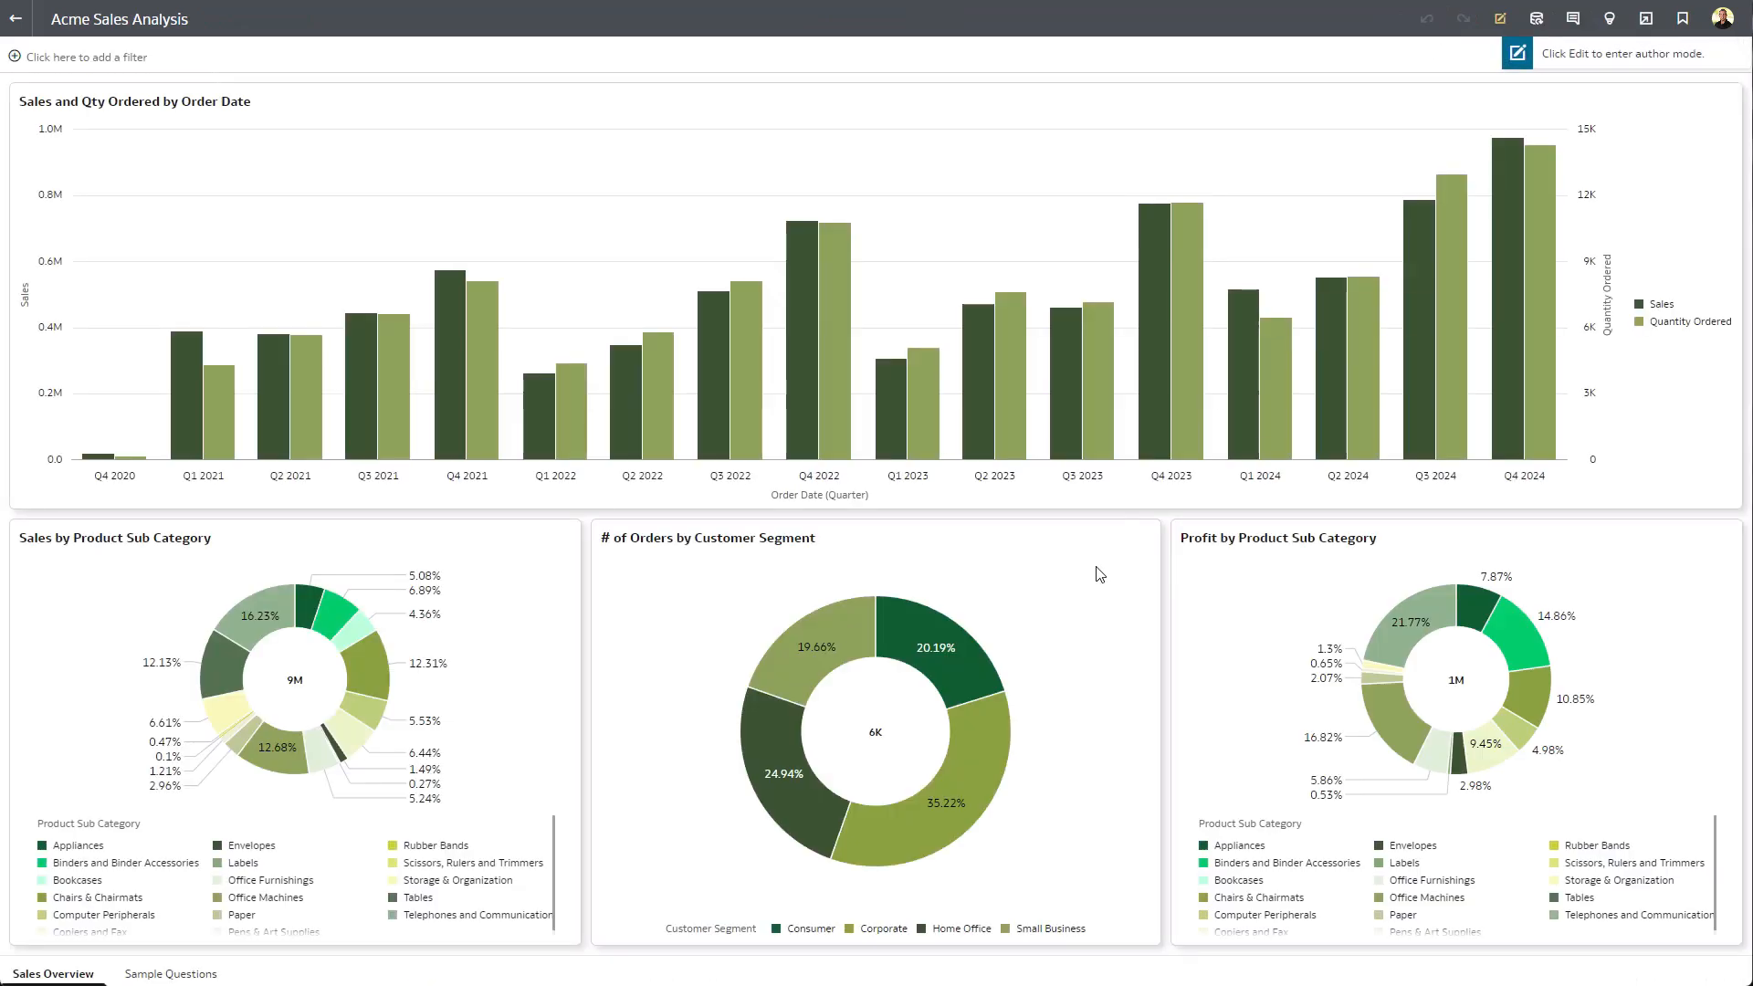
pyautogui.moveTo(1609, 18)
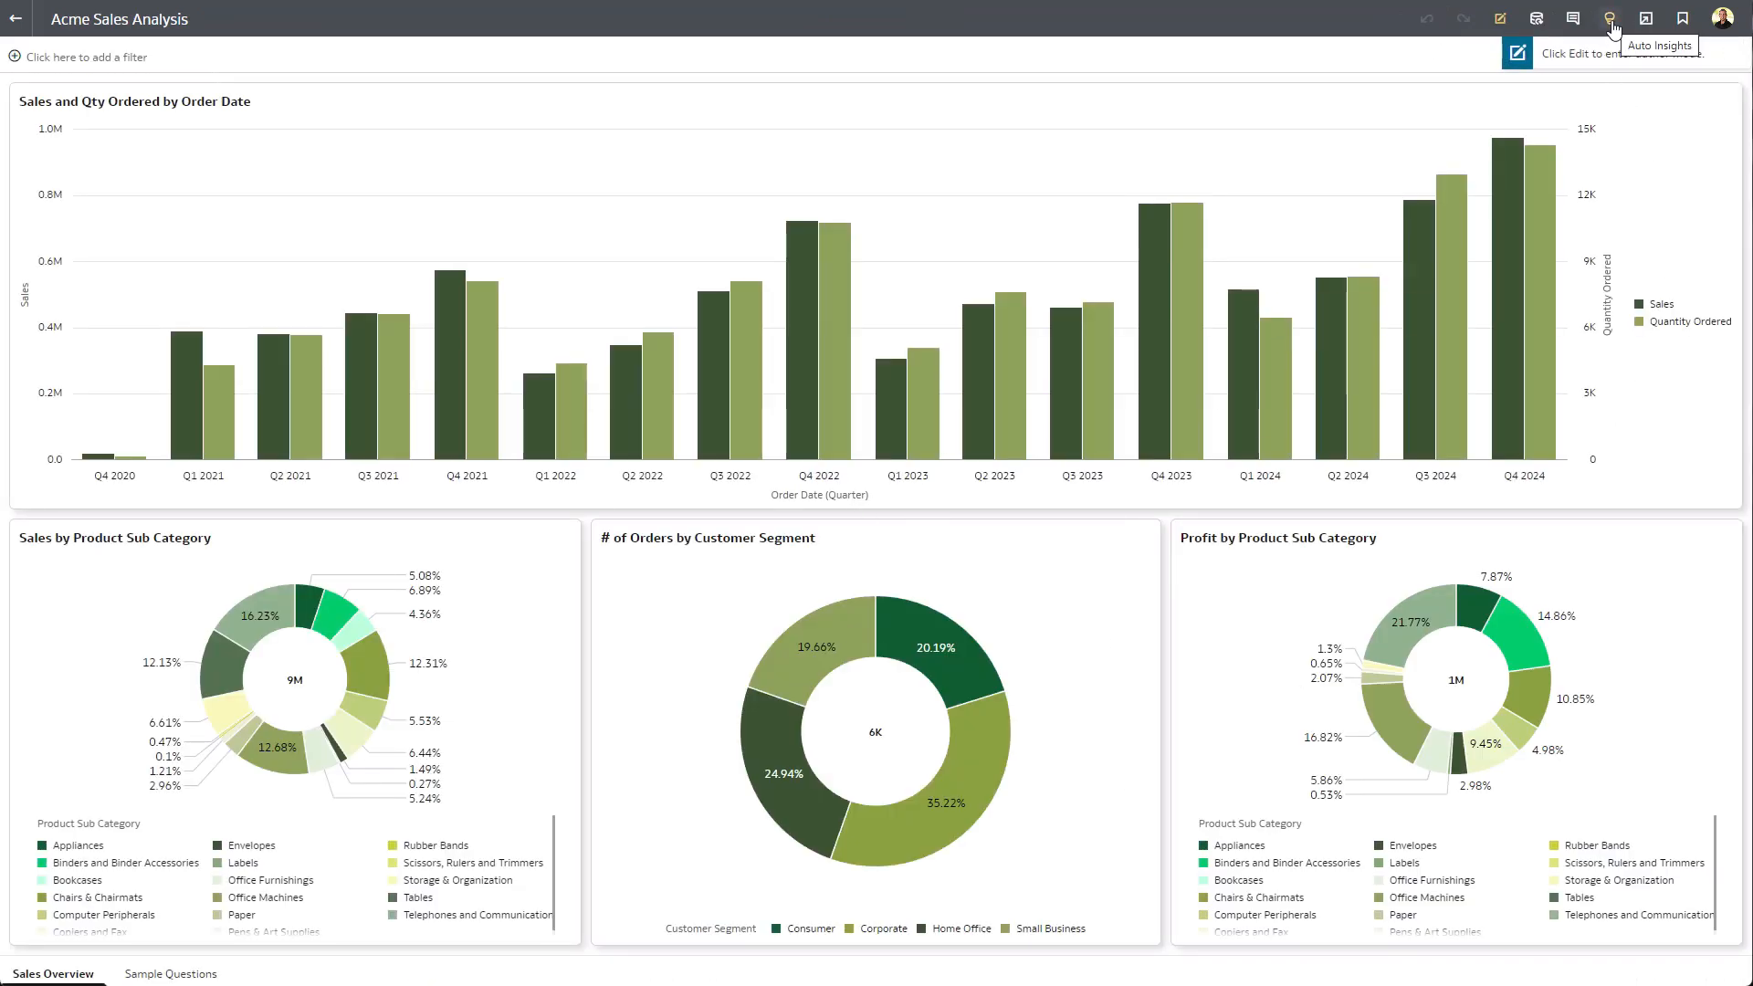
pyautogui.click(1683, 18)
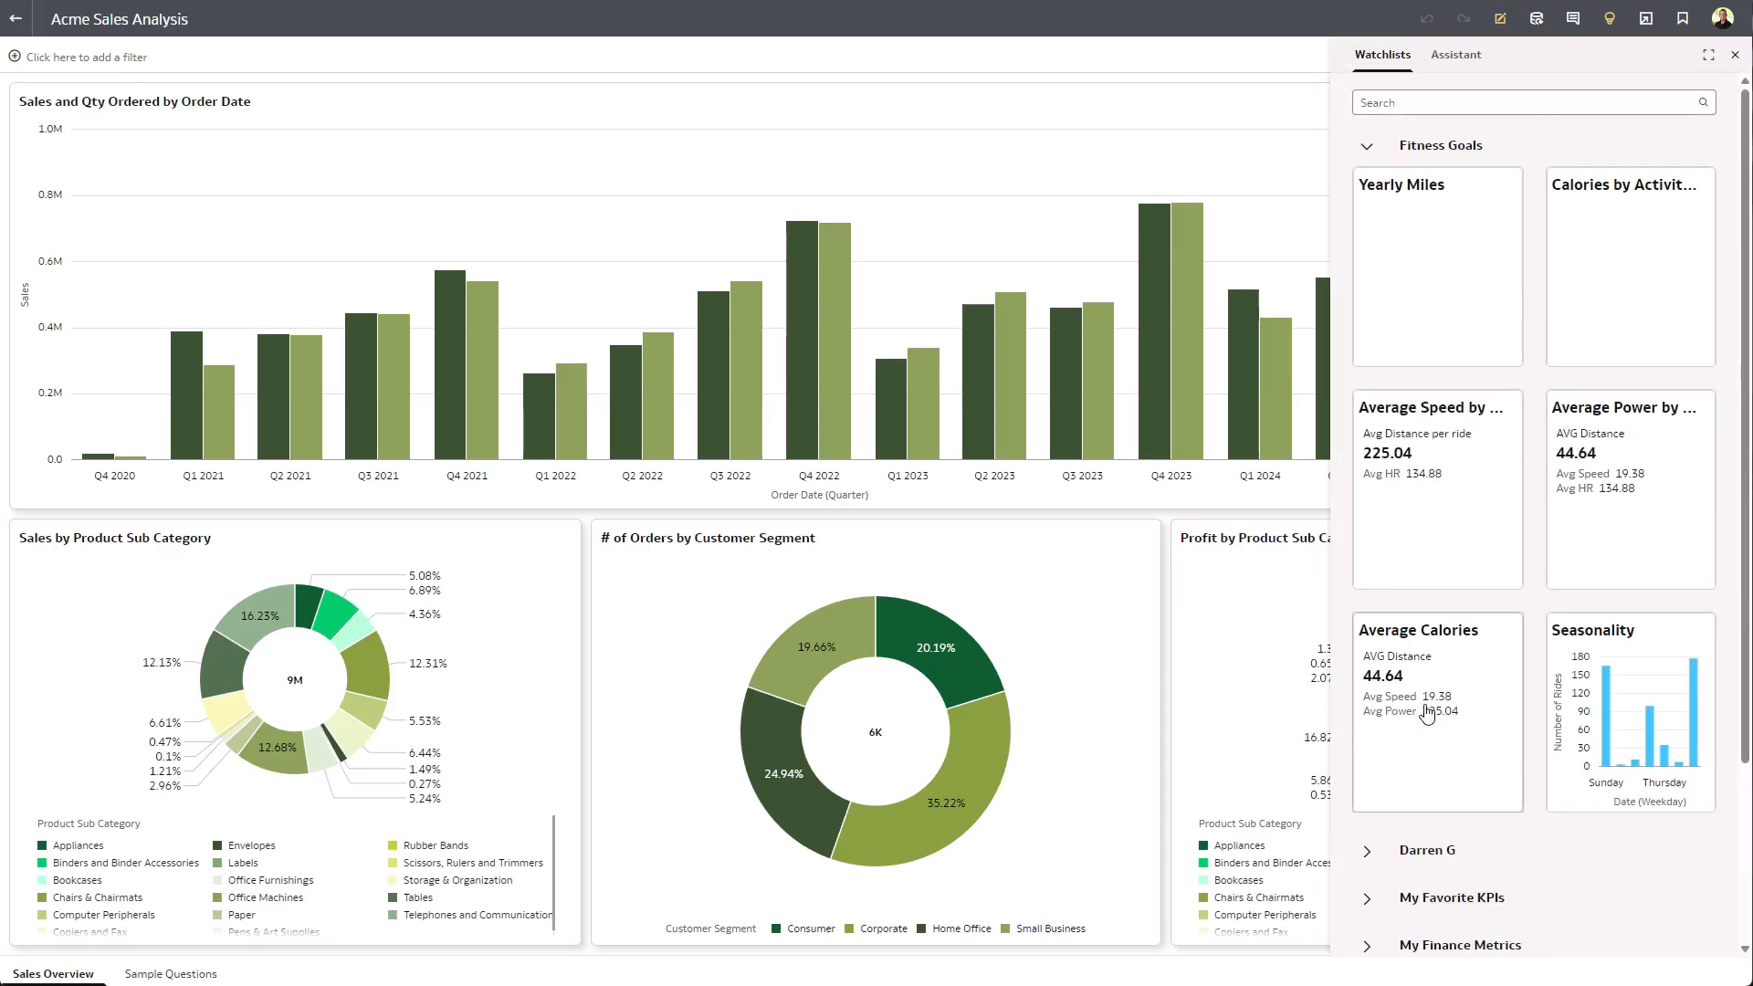
pyautogui.click(1455, 54)
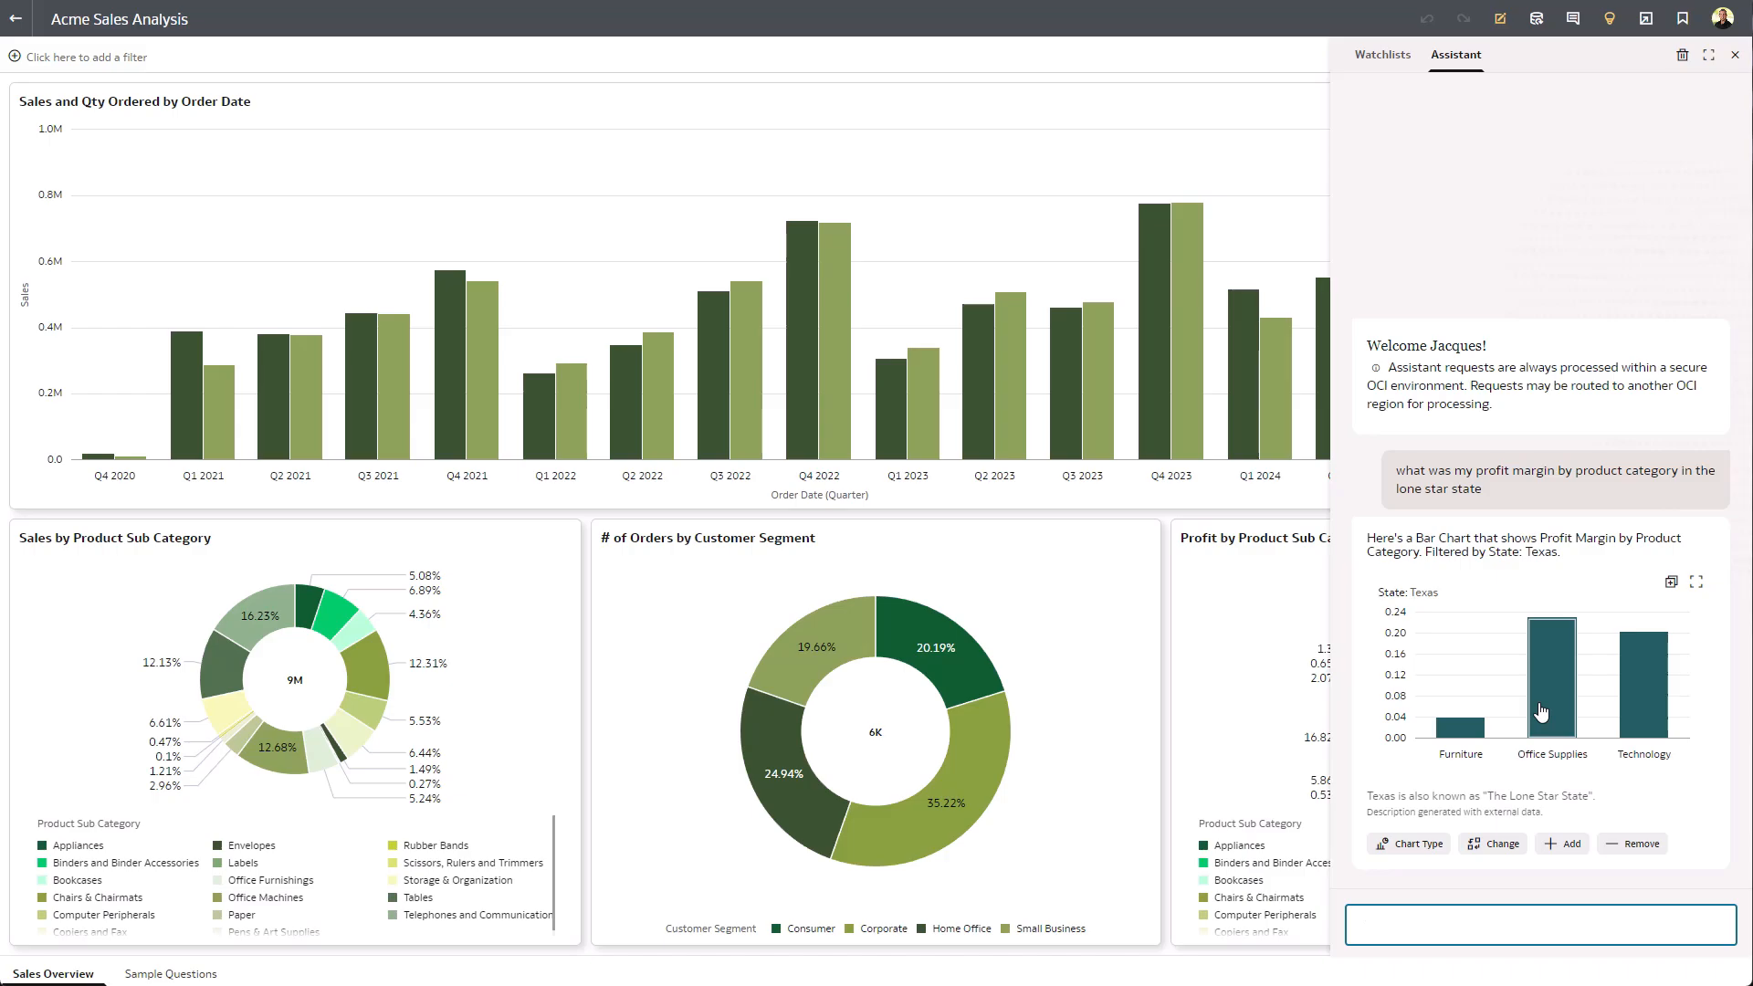
pyautogui.moveTo(1549, 649)
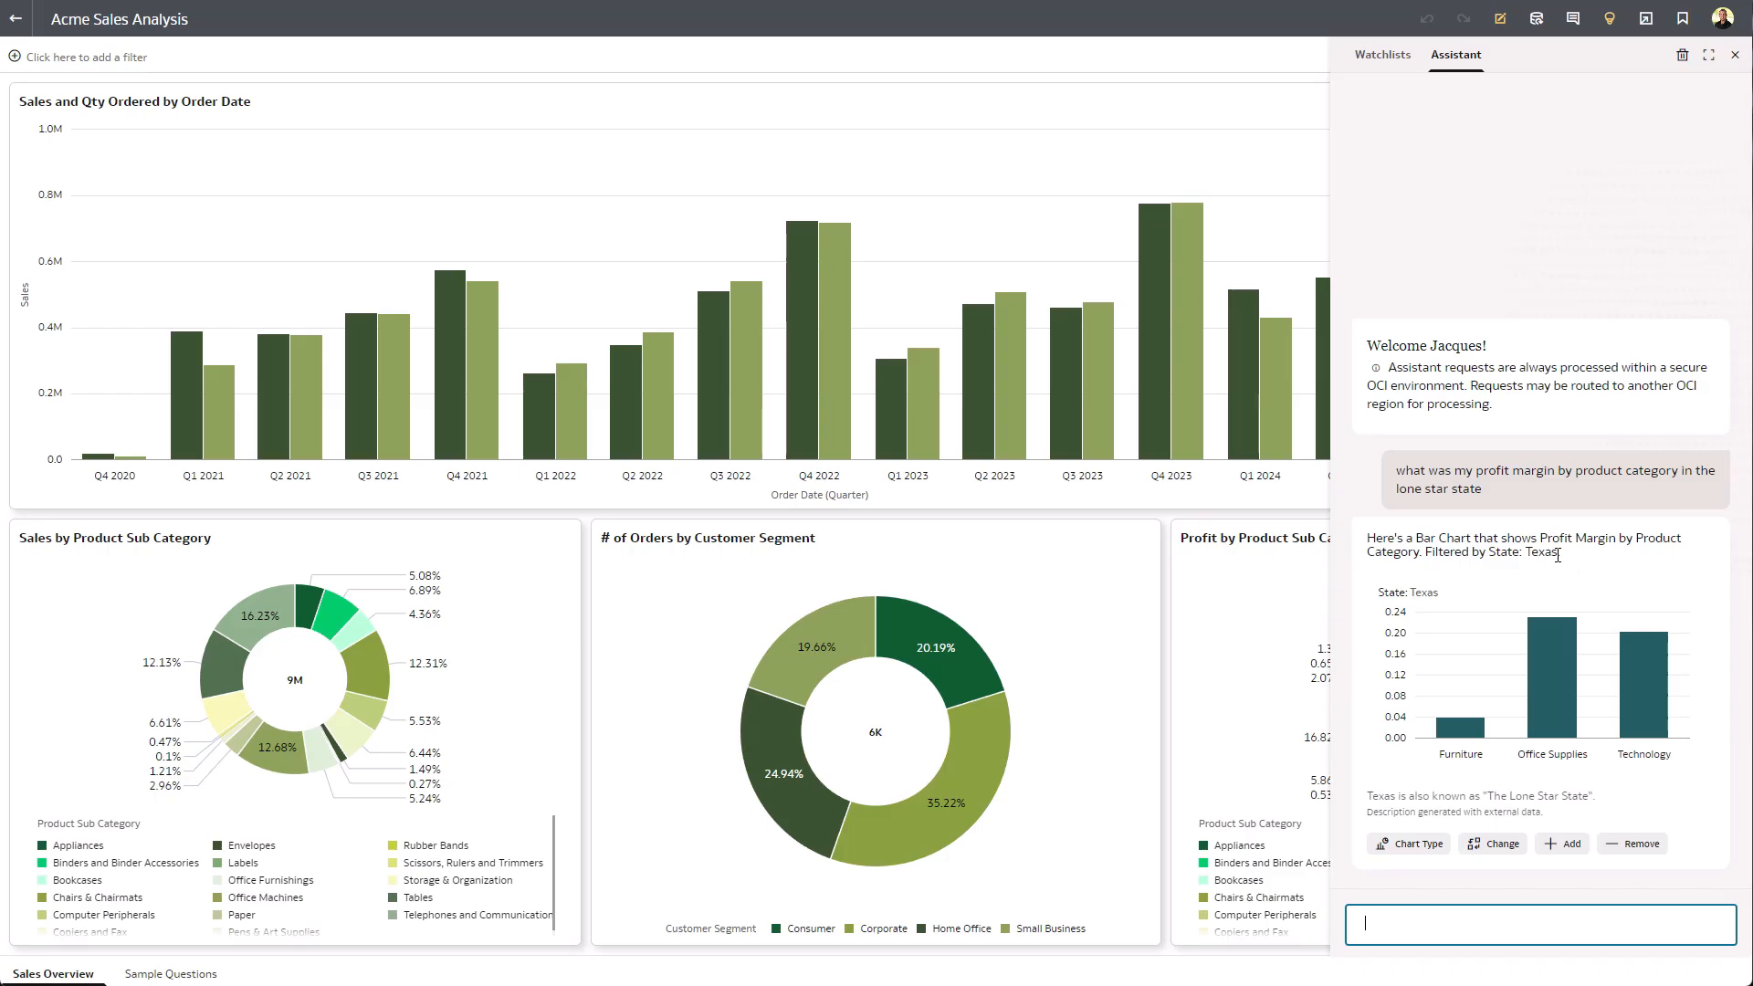
pyautogui.moveTo(1672, 581)
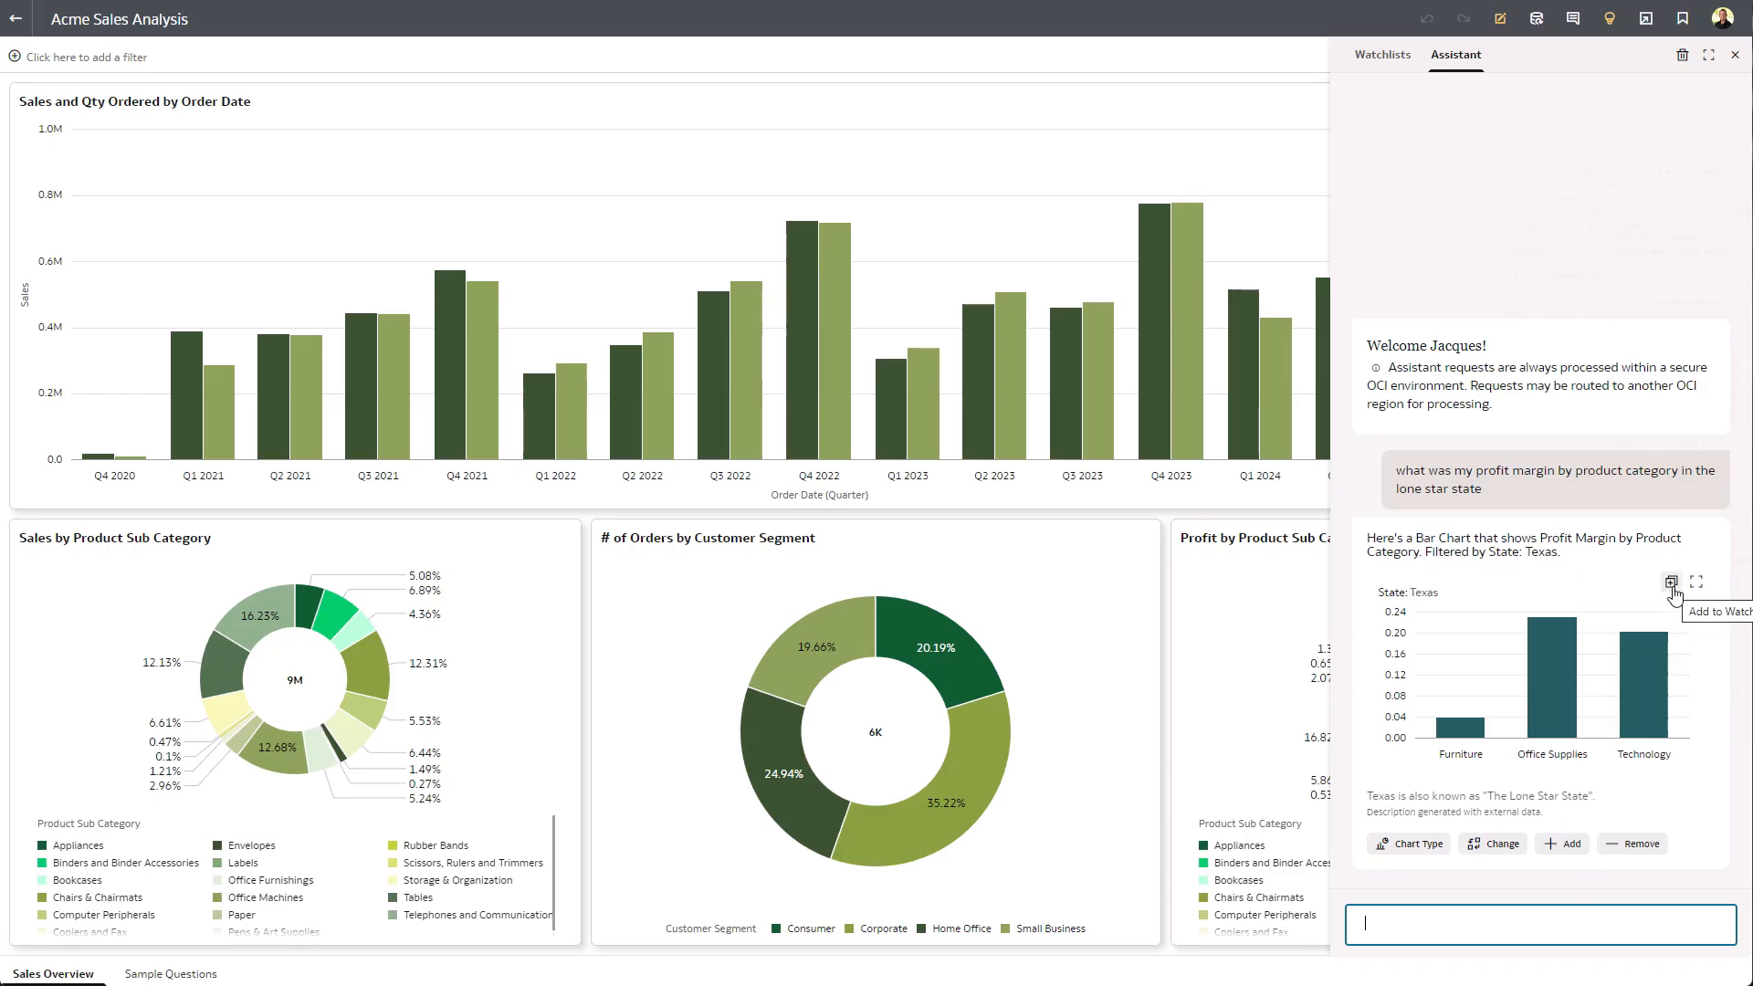